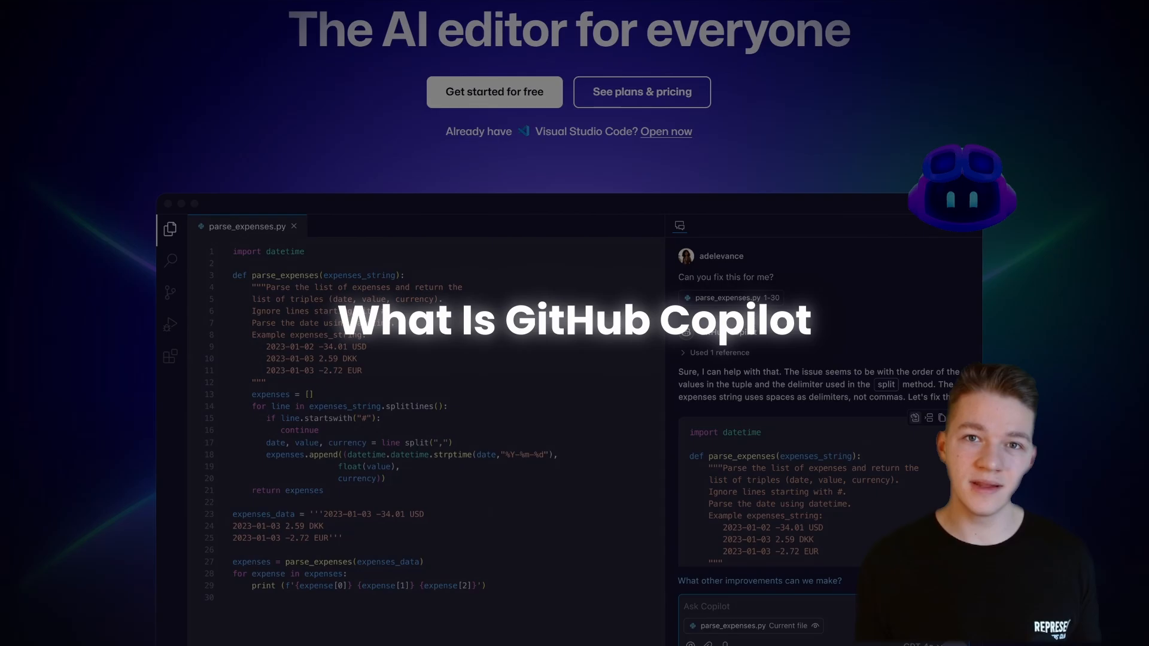
Scroll the GitHub Copilot page down to the Free, Pro, Business and Enterprise pricing plans
scroll(down, 3)
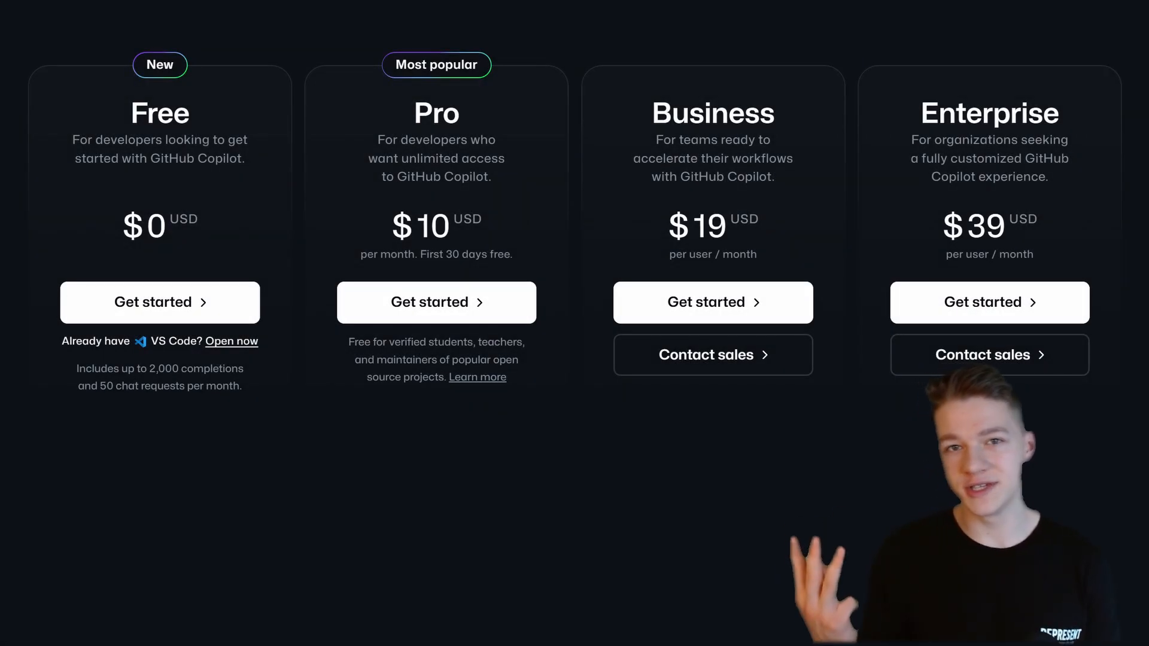
mouse_move(160, 180)
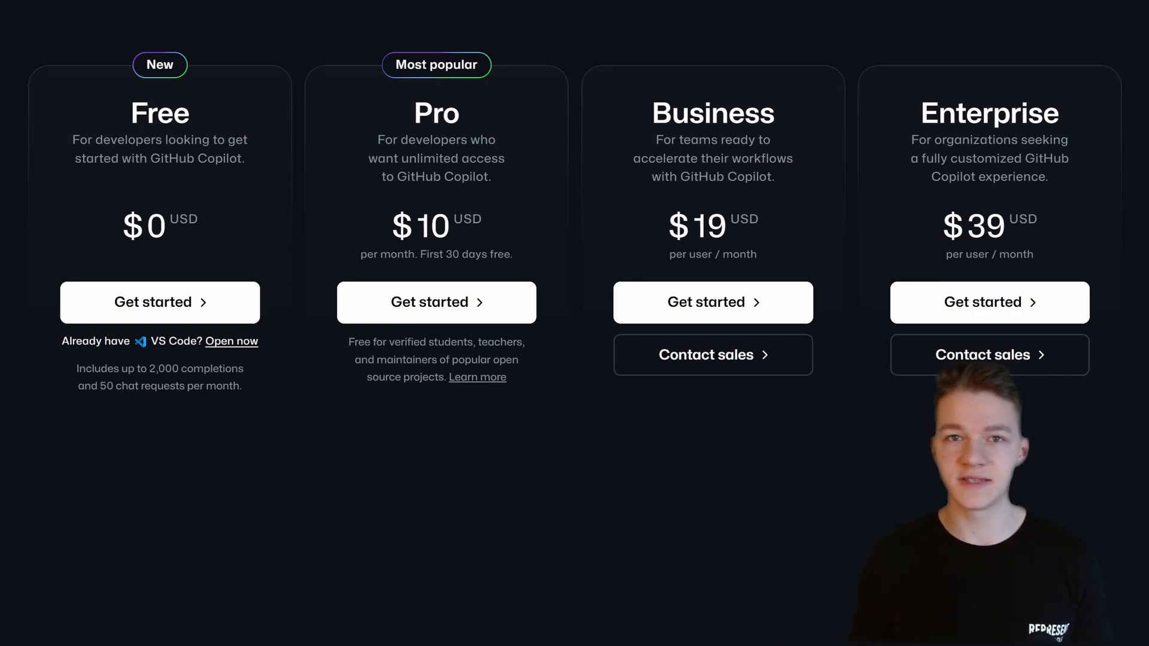
mouse_move(436, 179)
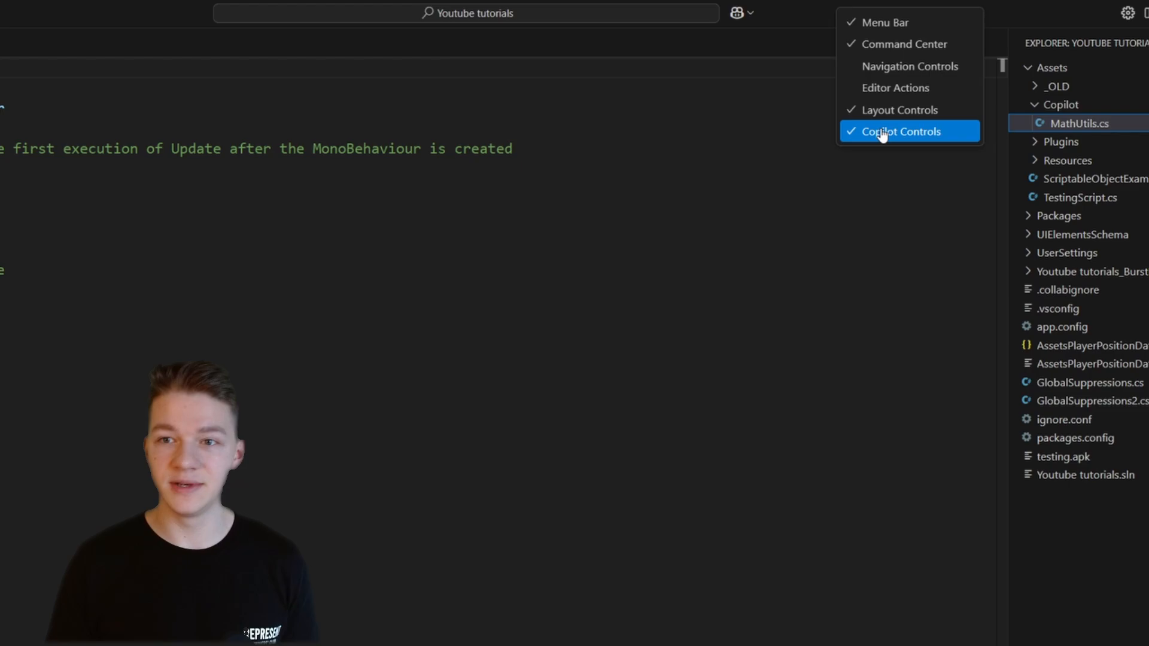
click(901, 131)
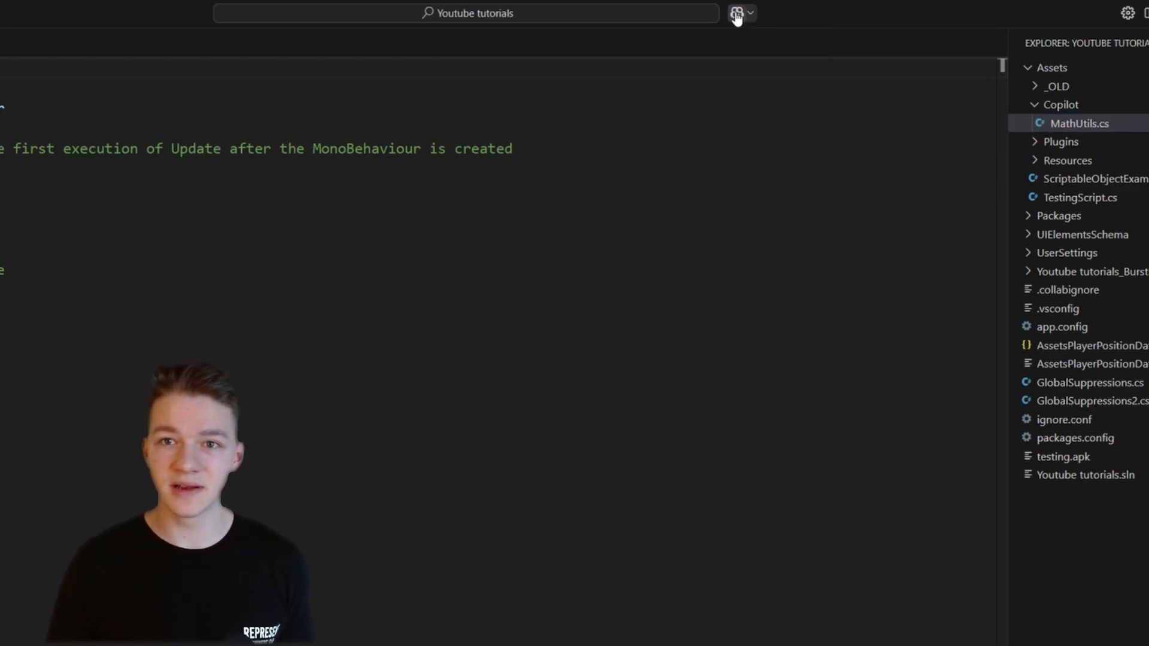
click(737, 12)
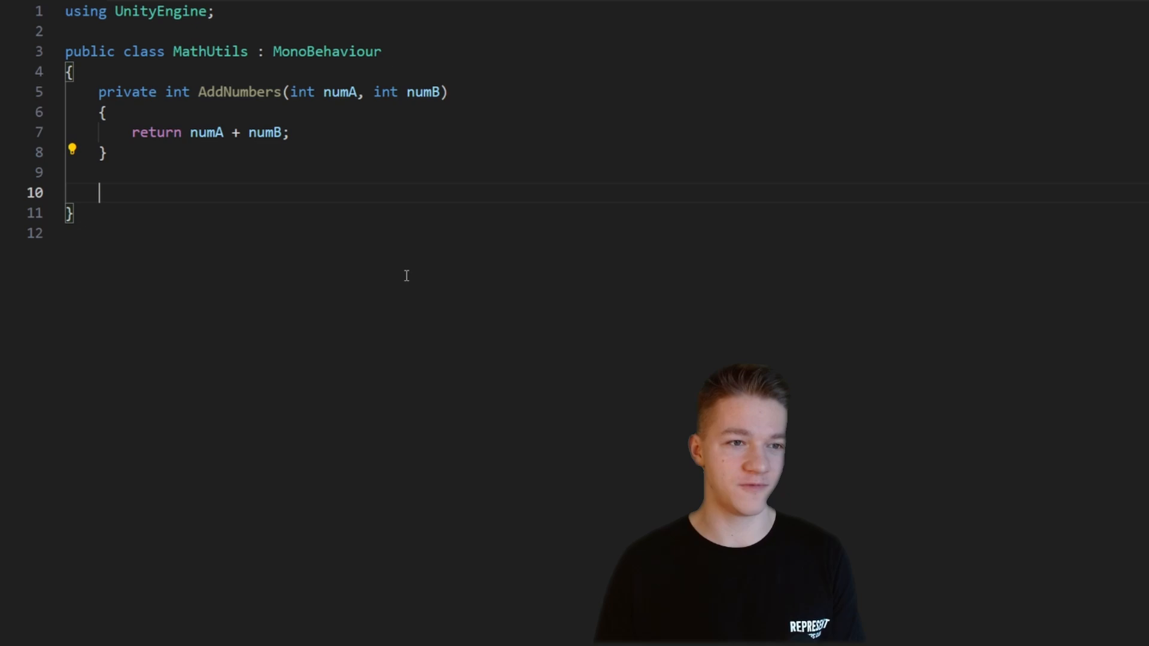
Add SubtractNumbers and DivideNumbers methods to MathUtils from Copilot completions after AddNumbers
text(p)
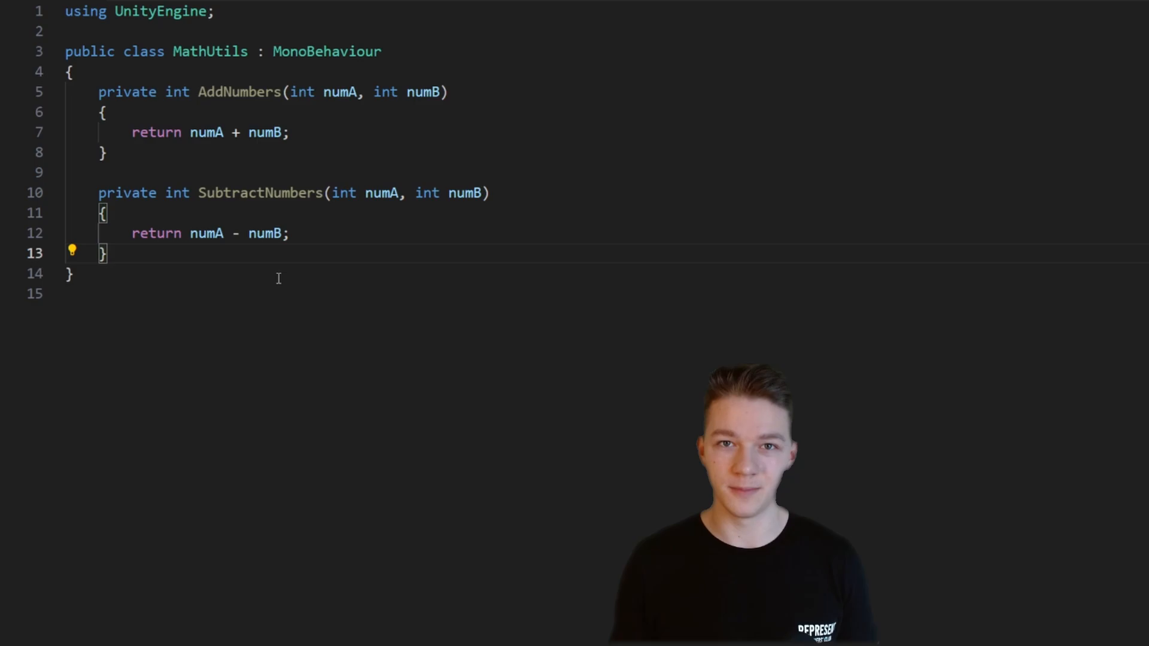
text(private int)
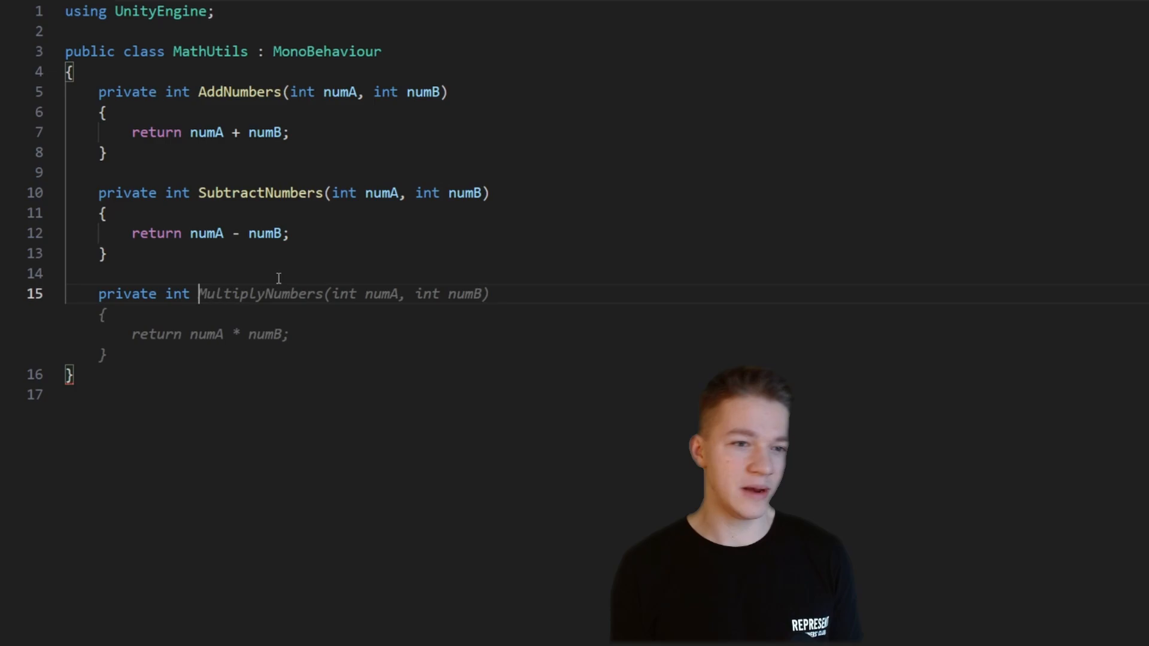
text(DivideNumbers(int numA, int numB)
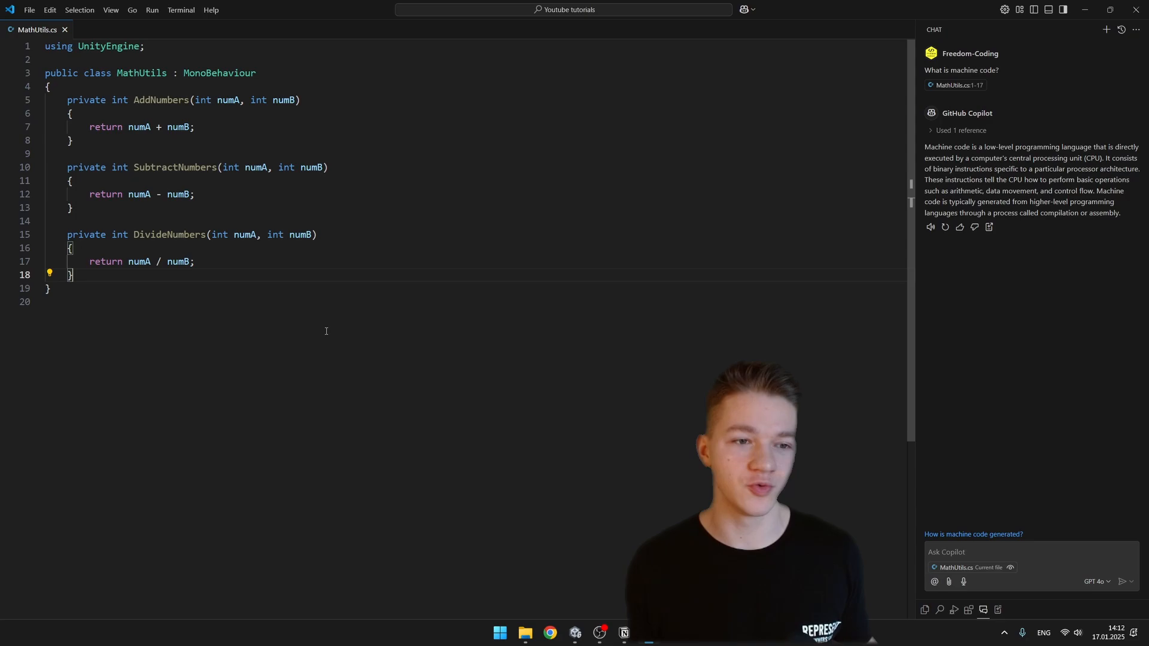
Add a commented LogarithmToByteArray method using Mathf.Log and BitConverter.GetBytes to MathUtils
text(//)
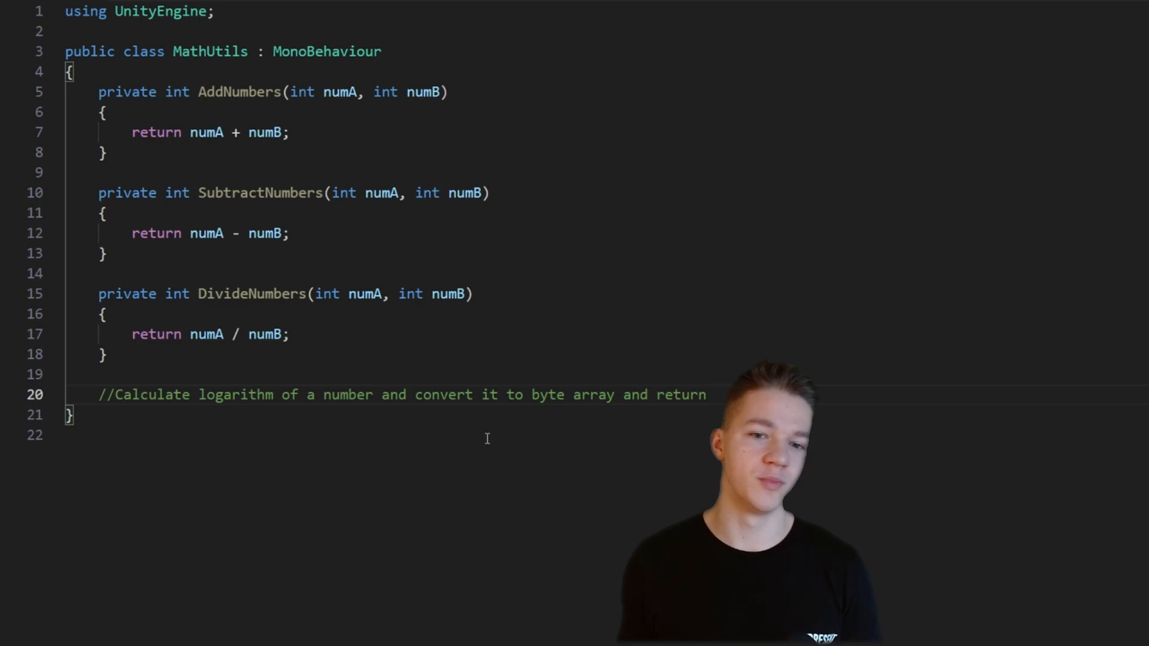
key(Enter)
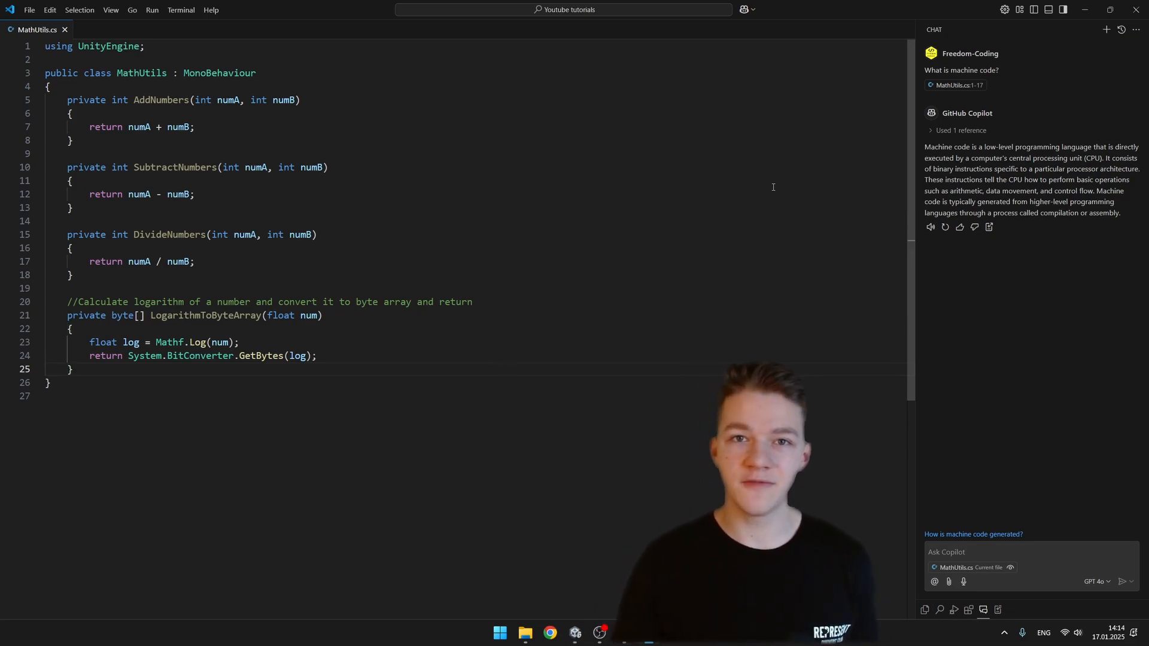
Have inline Copilot chat generate a PowerOfNumber method using Mathf.Pow and accept it into MathUtils
click(759, 10)
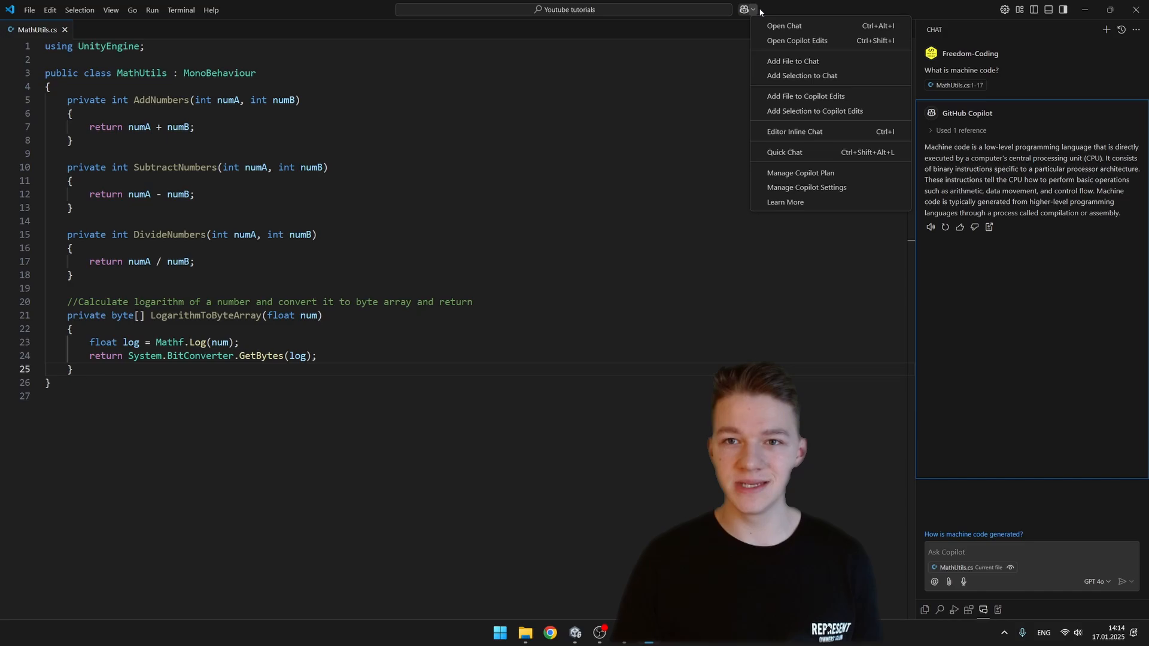
mouse_move(794, 134)
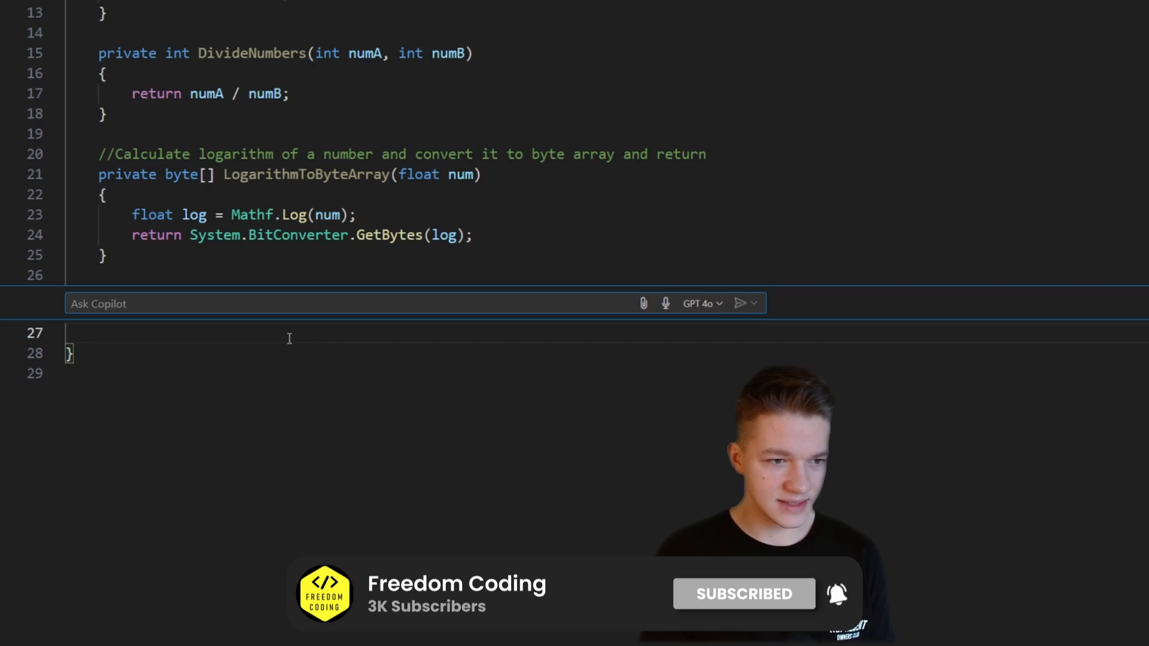
text(Create a fu)
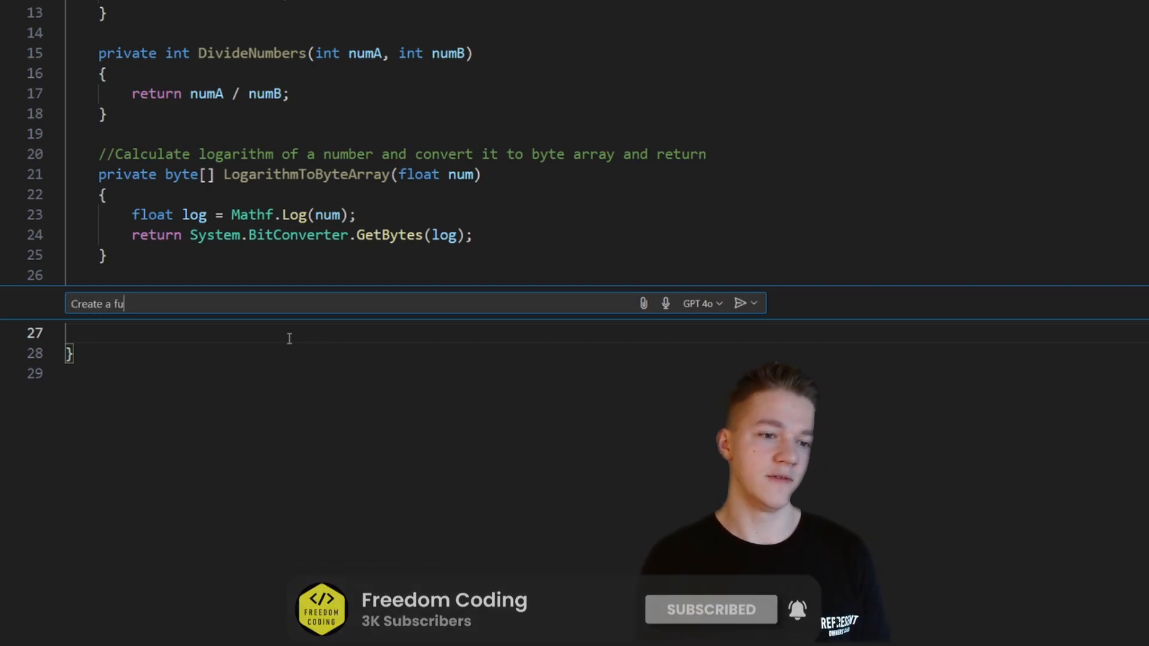
key(Enter)
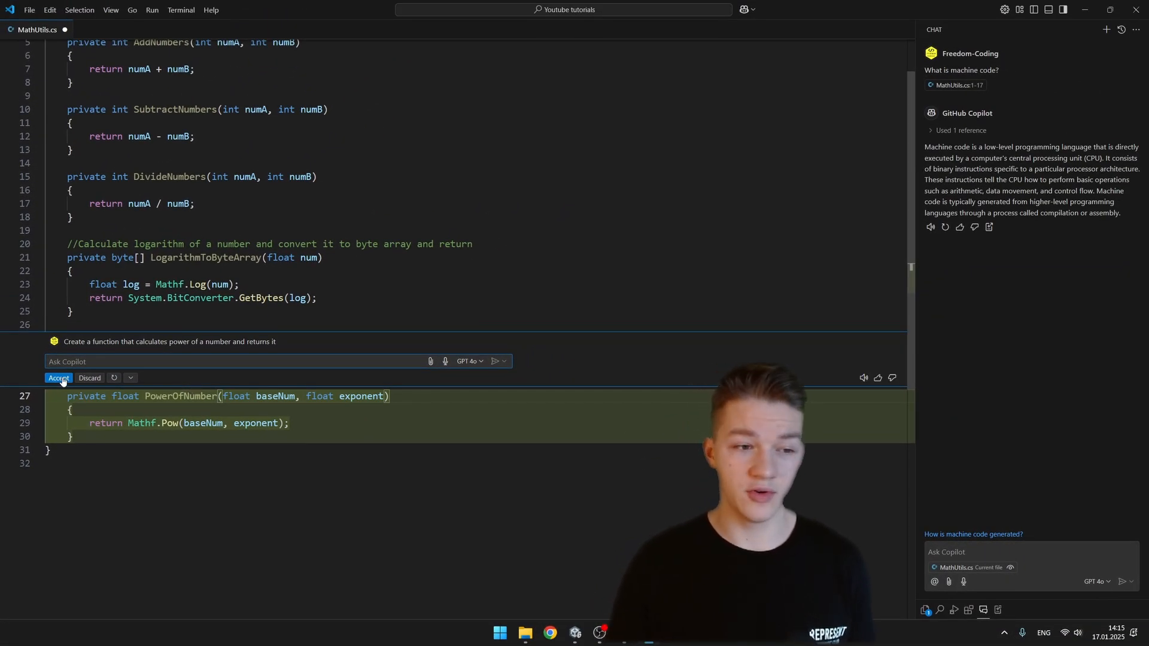
click(58, 377)
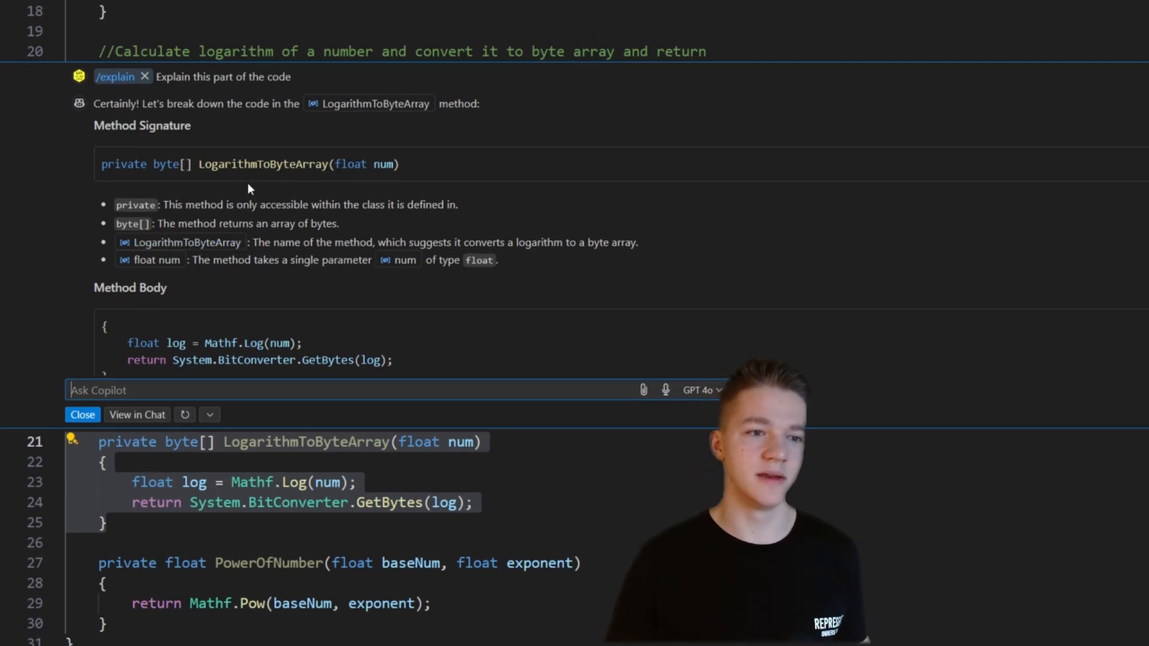
Show Copilot's inline explanation of LogarithmToByteArray and move on to an Edit with Copilot session
scroll(down, 3)
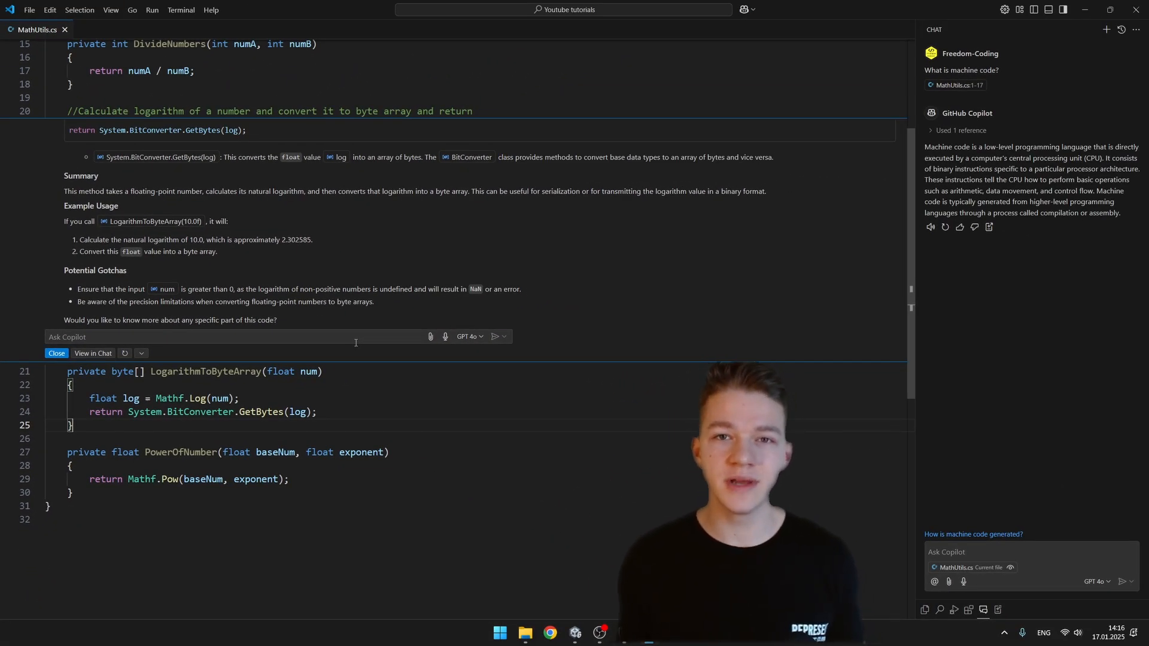
click(117, 30)
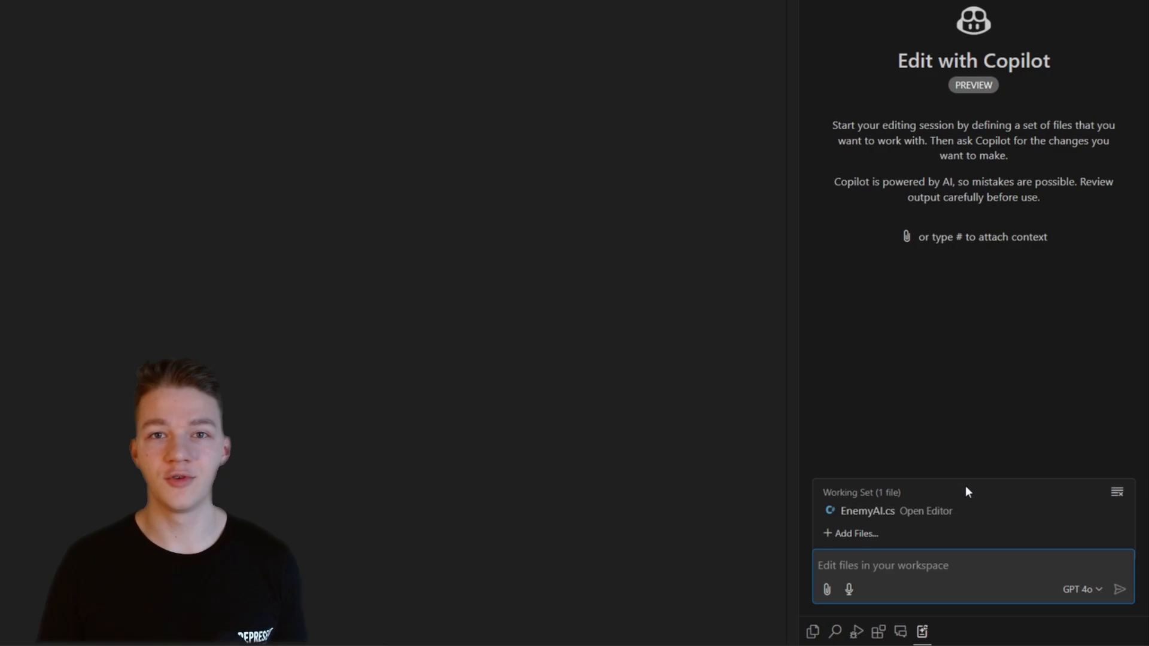
mouse_move(964, 524)
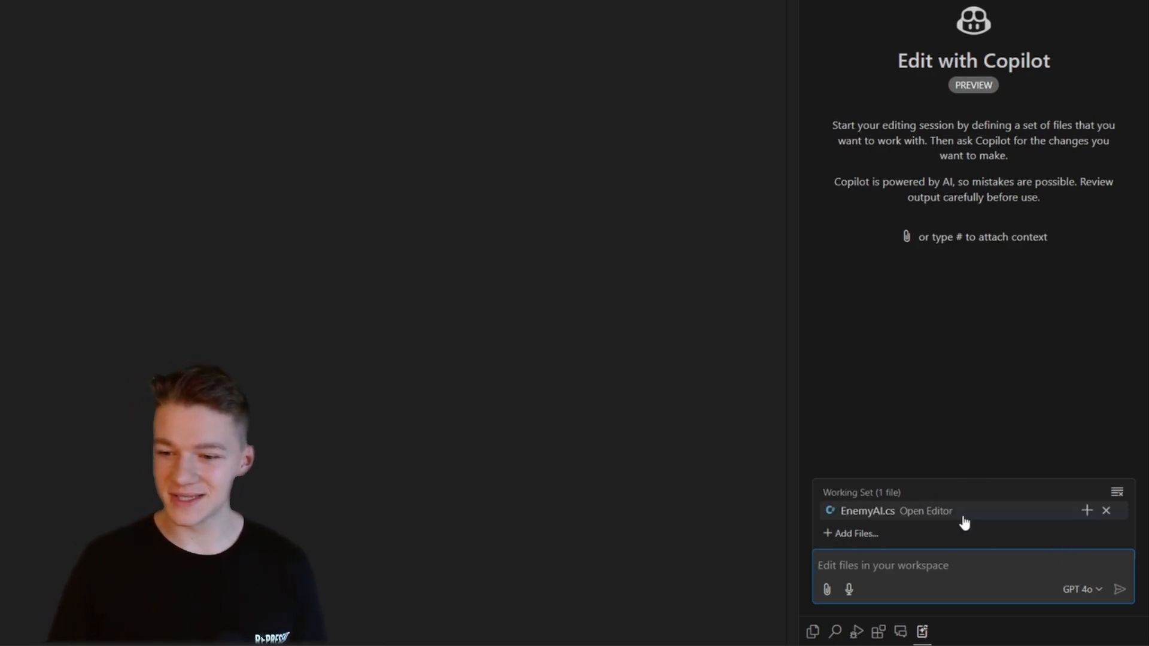
mouse_move(979, 537)
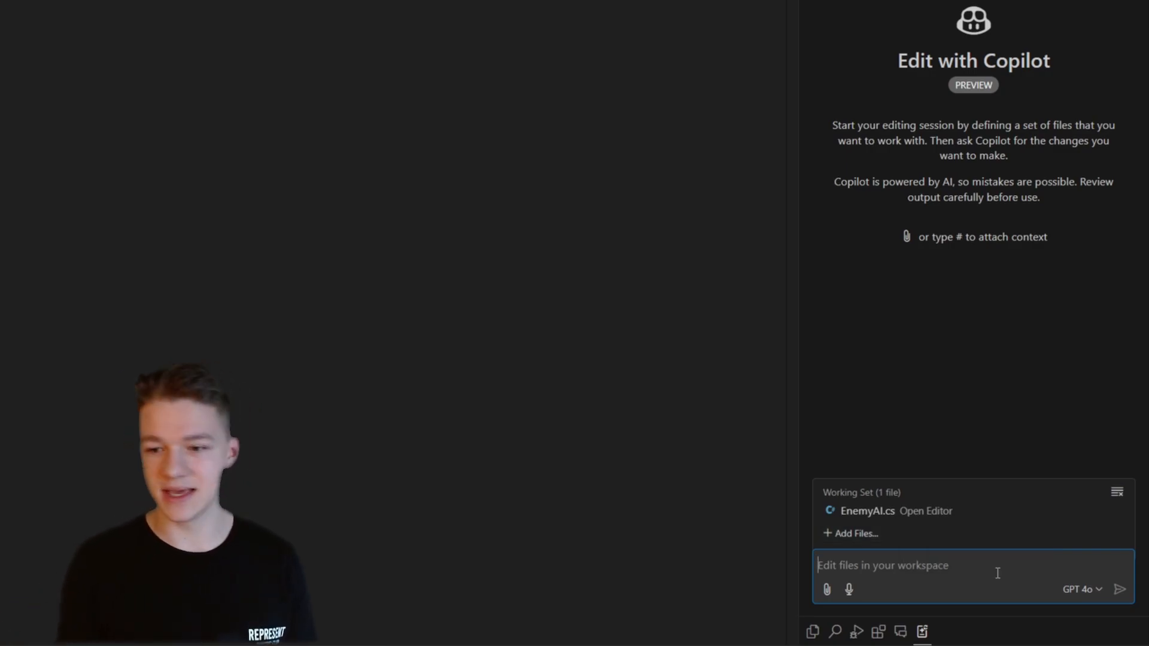
Have Copilot Edits generate an Attack, Move and Defend state machine in EnemyAI.cs and accept it
text(Create logic)
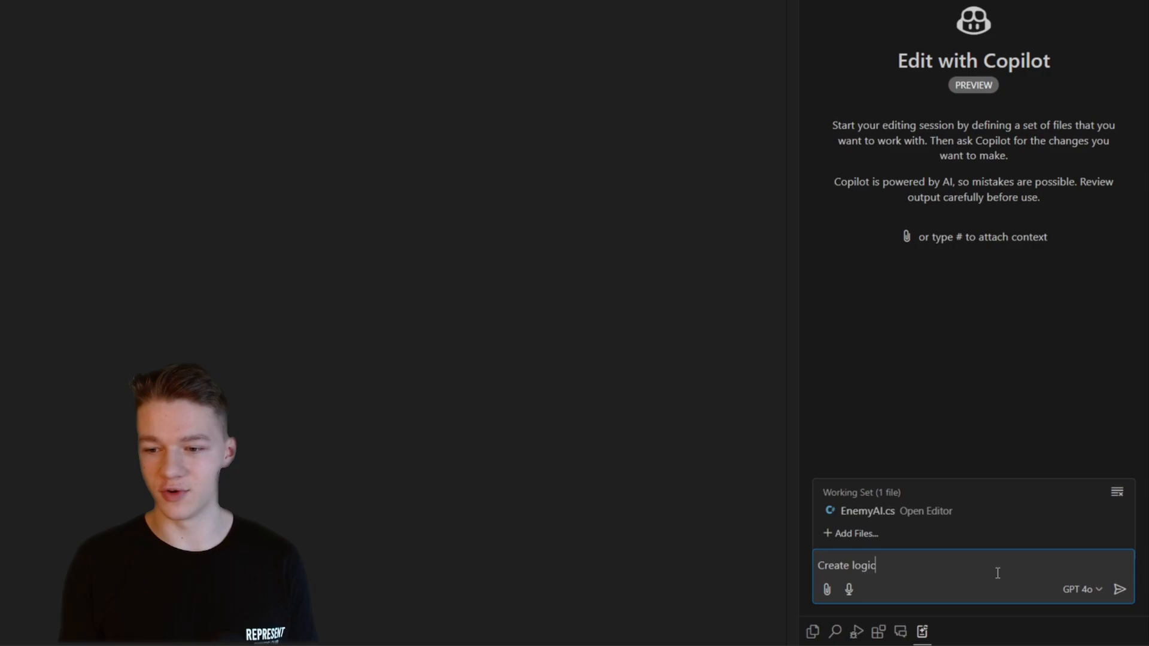
click(1118, 589)
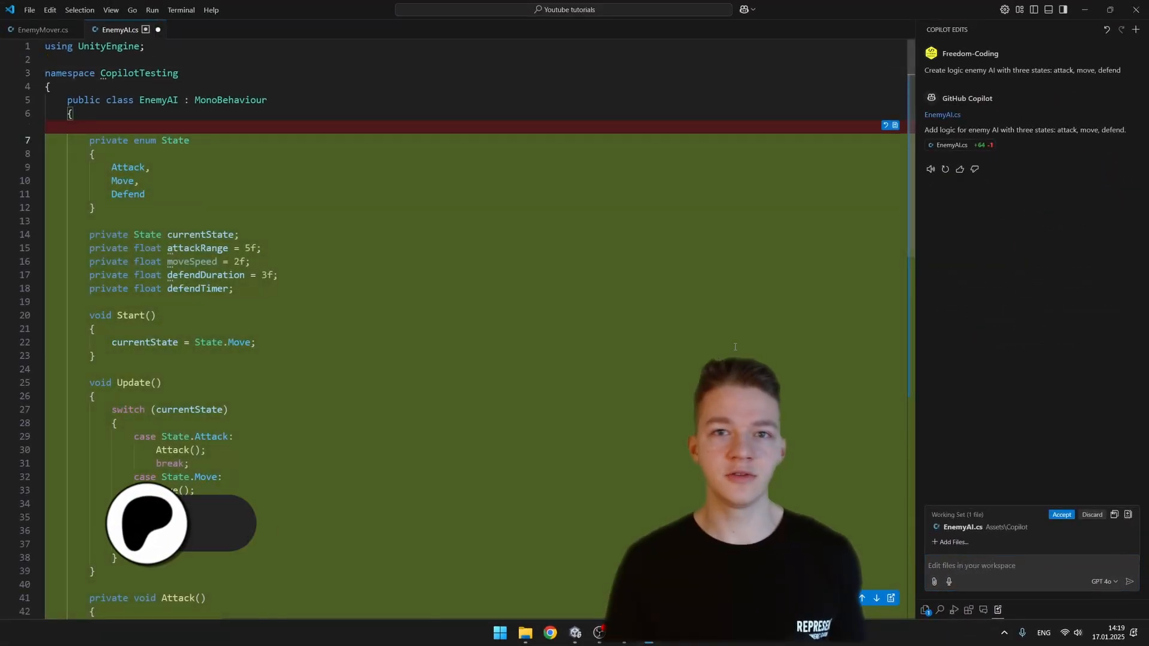
scroll(down, 3)
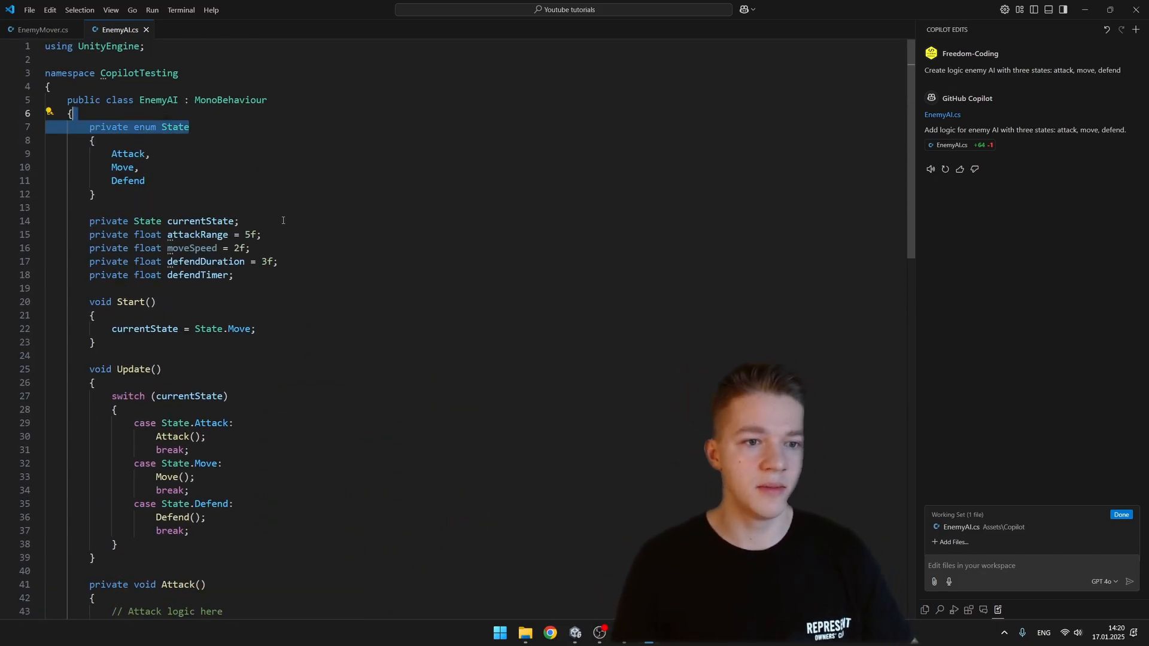
click(260, 234)
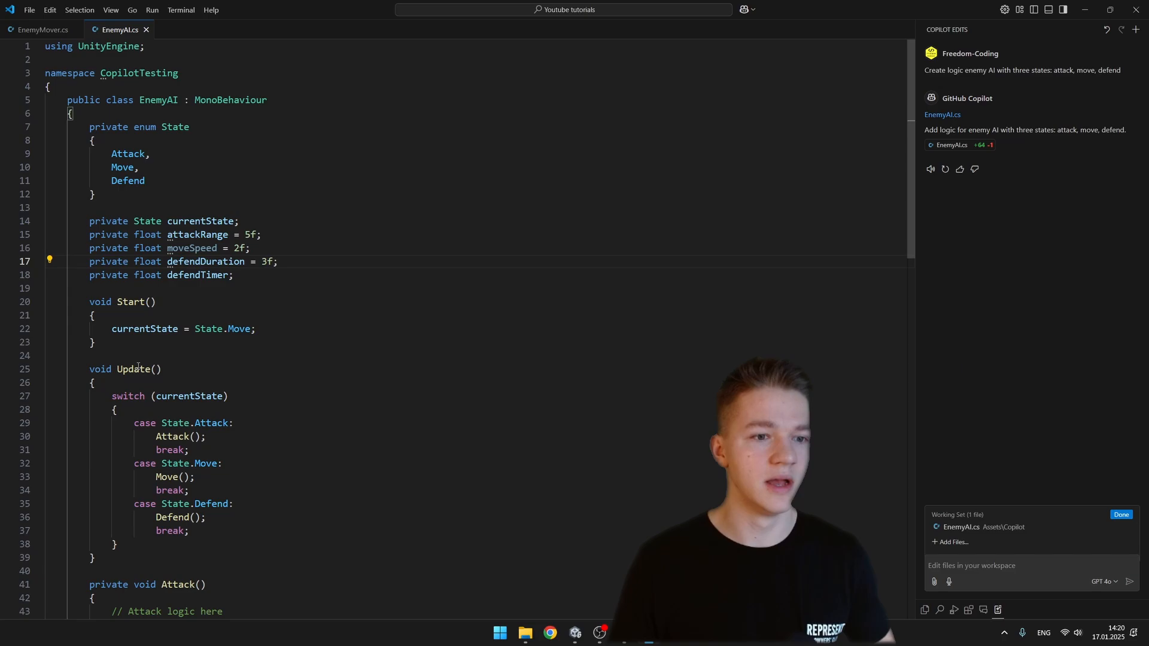
scroll(down, 3)
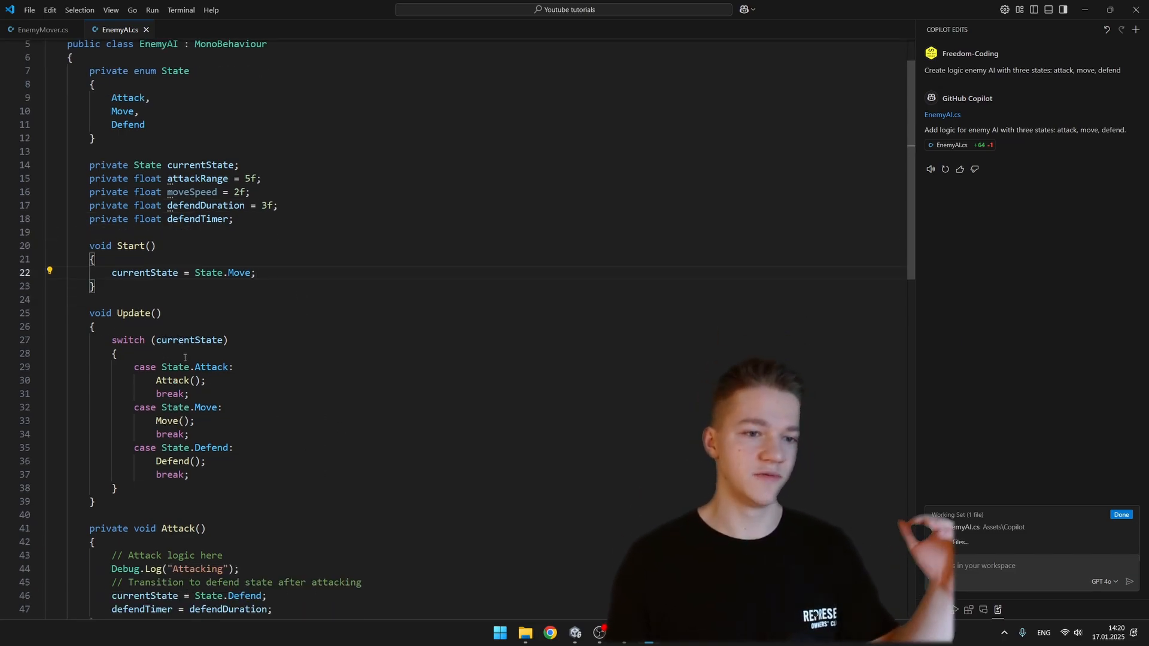
scroll(down, 3)
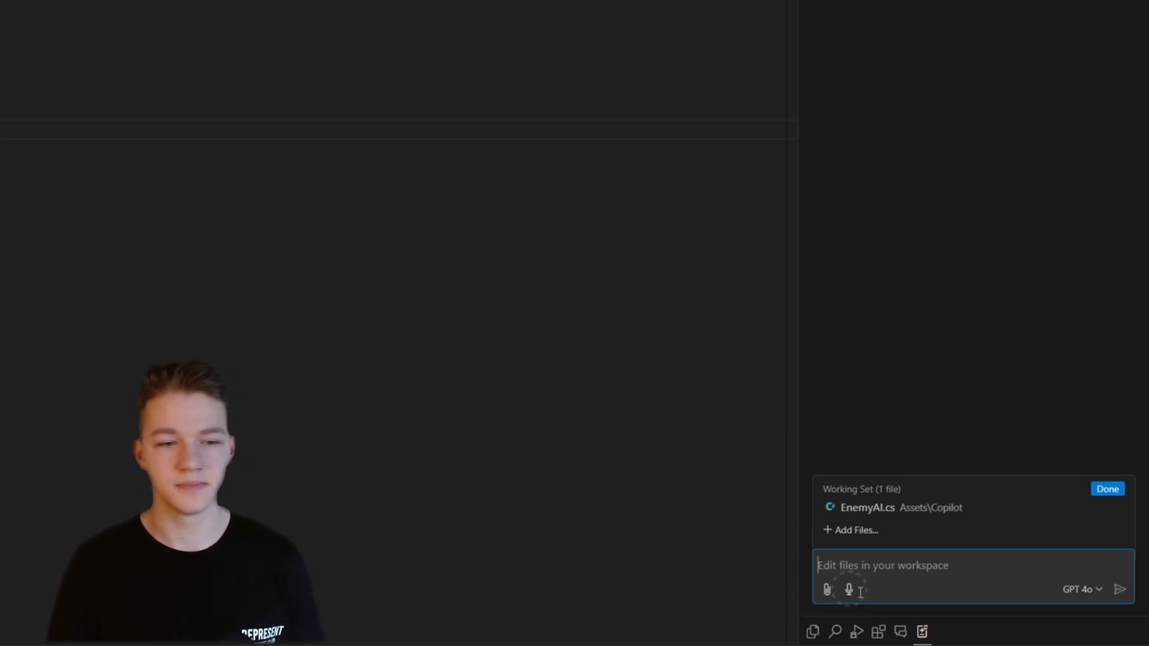
Give attackRange, moveSpeed and defendDuration SerializeField attributes via Copilot, separated by a blank line from currentState
text(I would like to be able to set values for most of the variables)
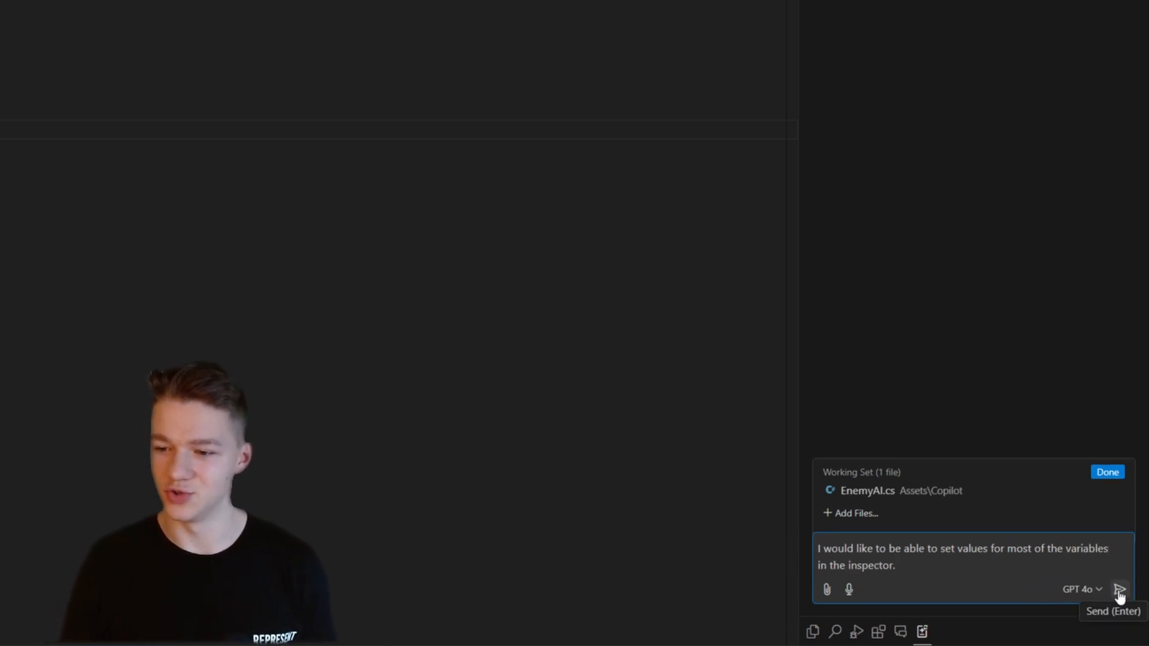
click(1122, 596)
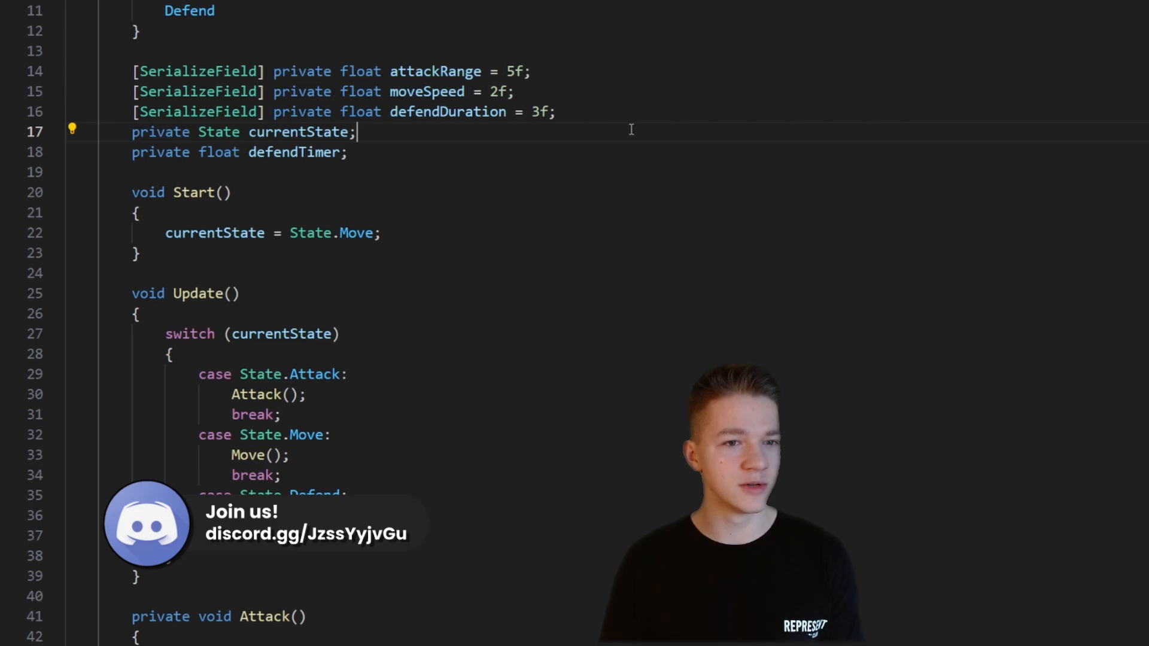
key(Enter)
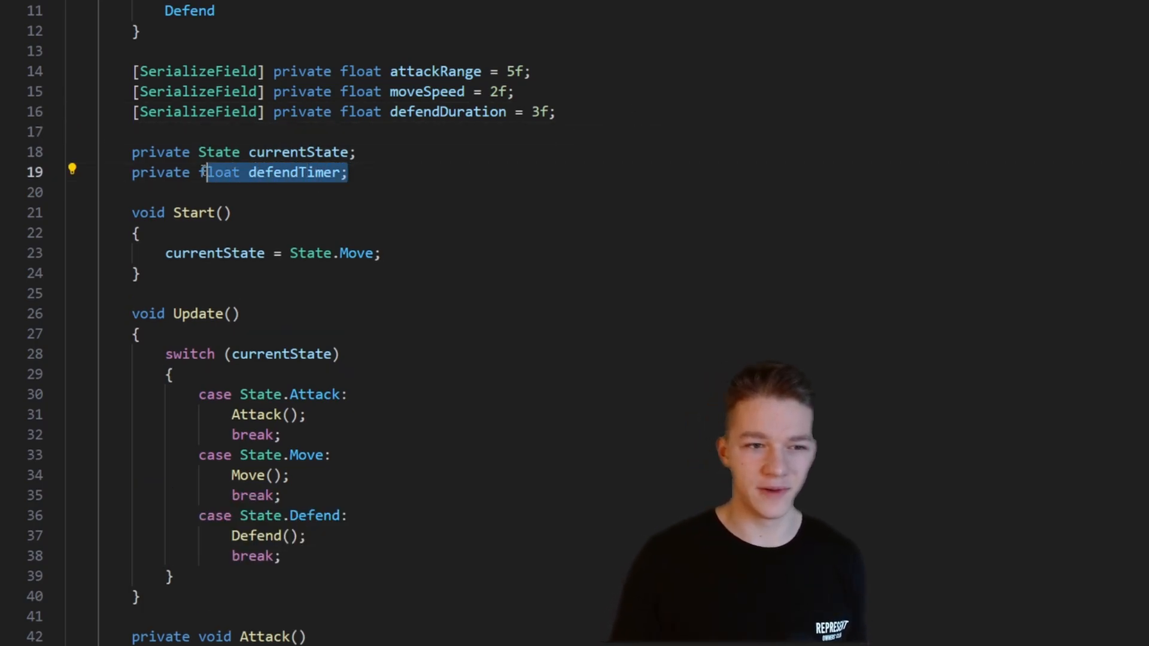
scroll(down, 3)
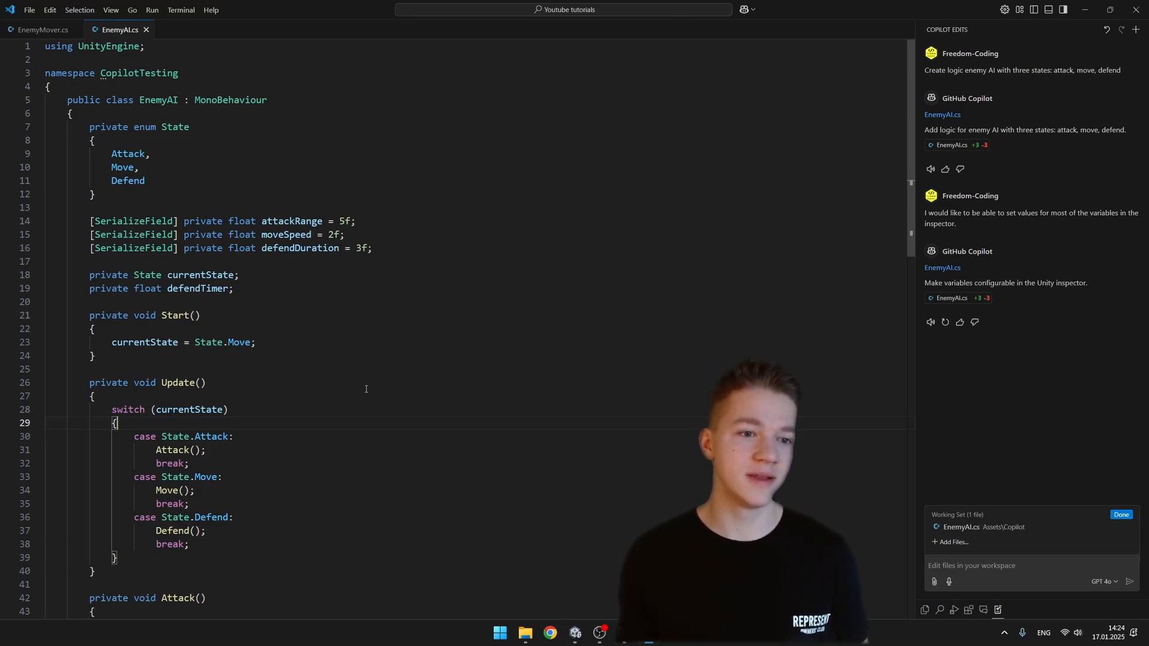
Send 'Make the enemy move' and accept EnemyMover's Move(float speed) called from EnemyAI with moveSpeed
scroll(down, 3)
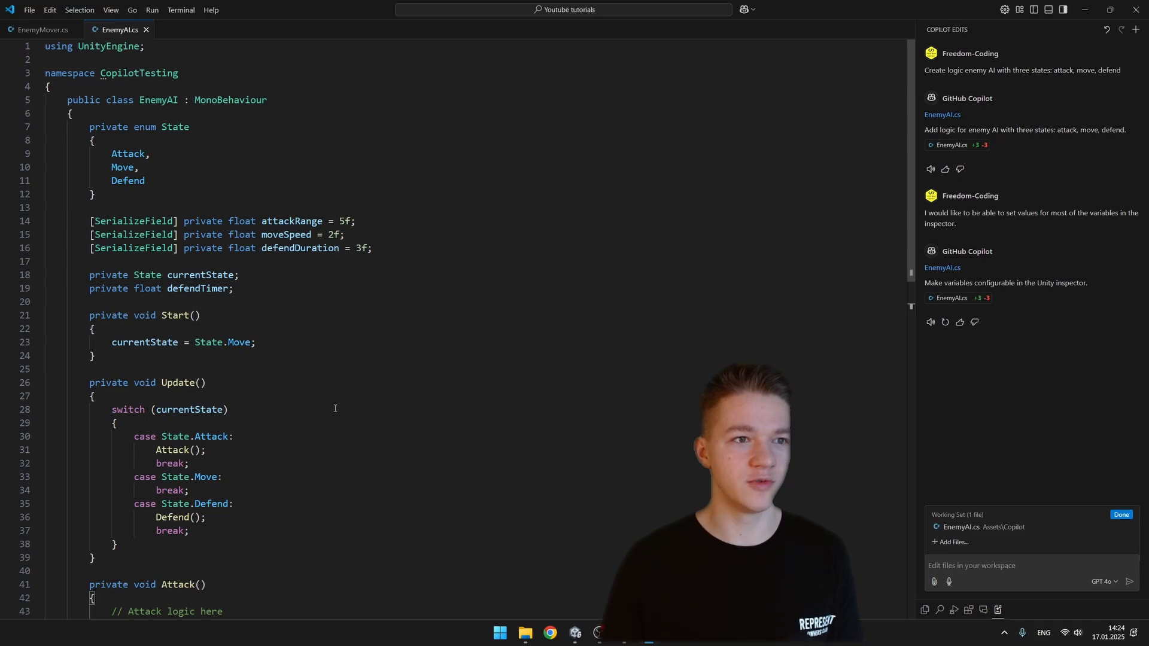
click(40, 29)
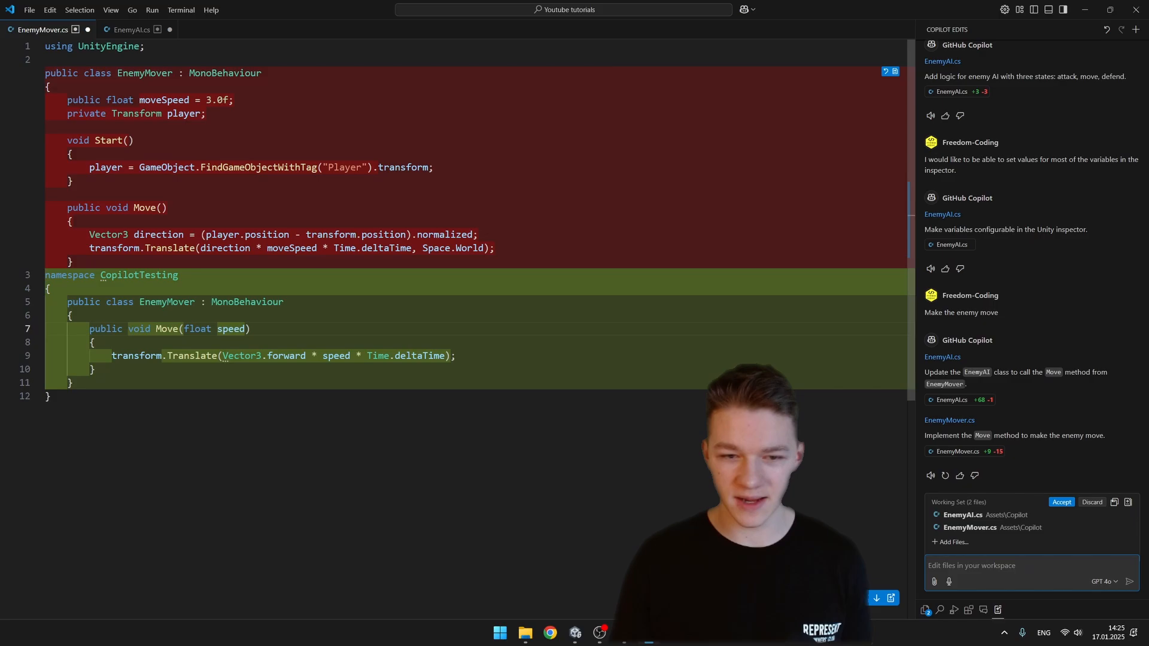
click(1062, 501)
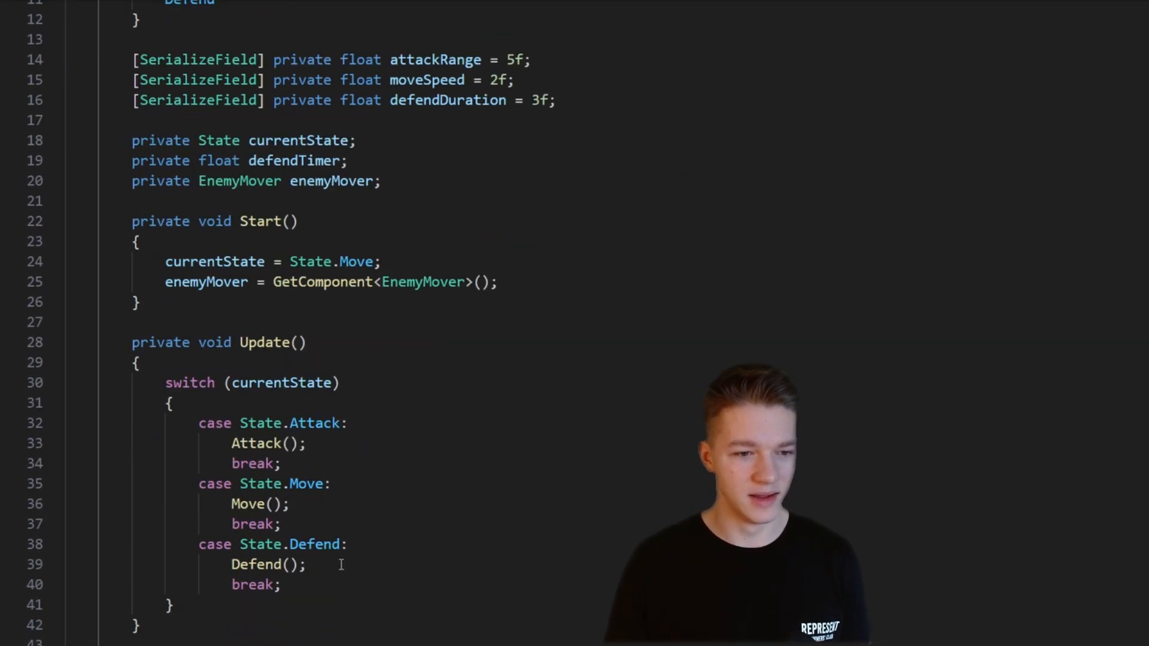
scroll(down, 3)
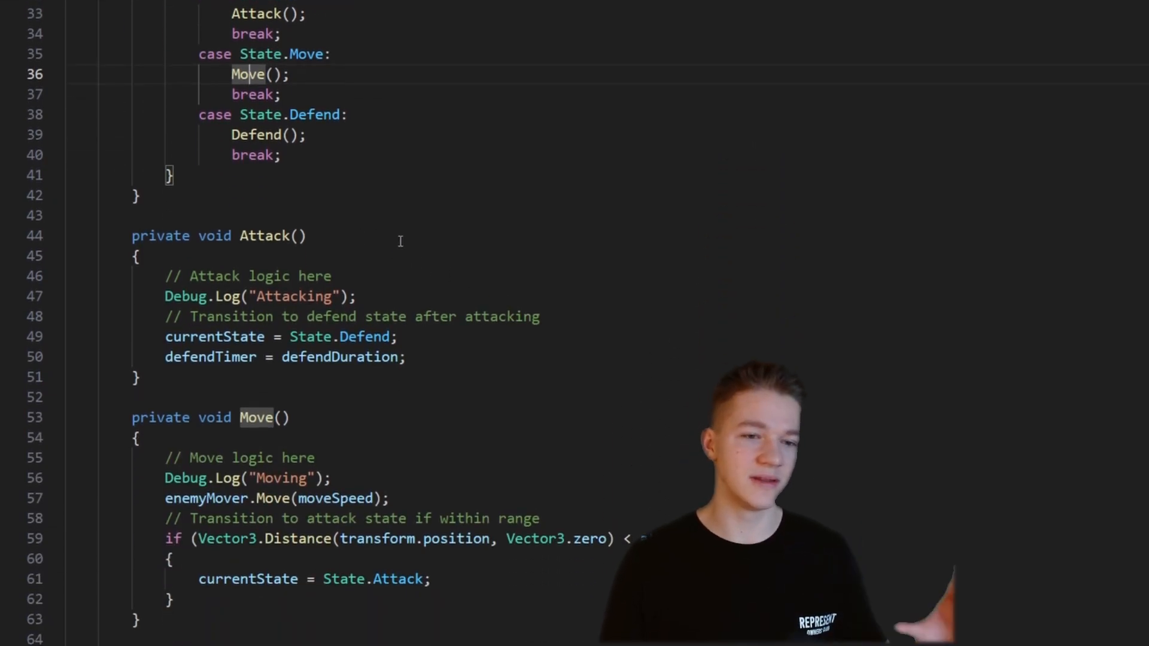
scroll(down, 3)
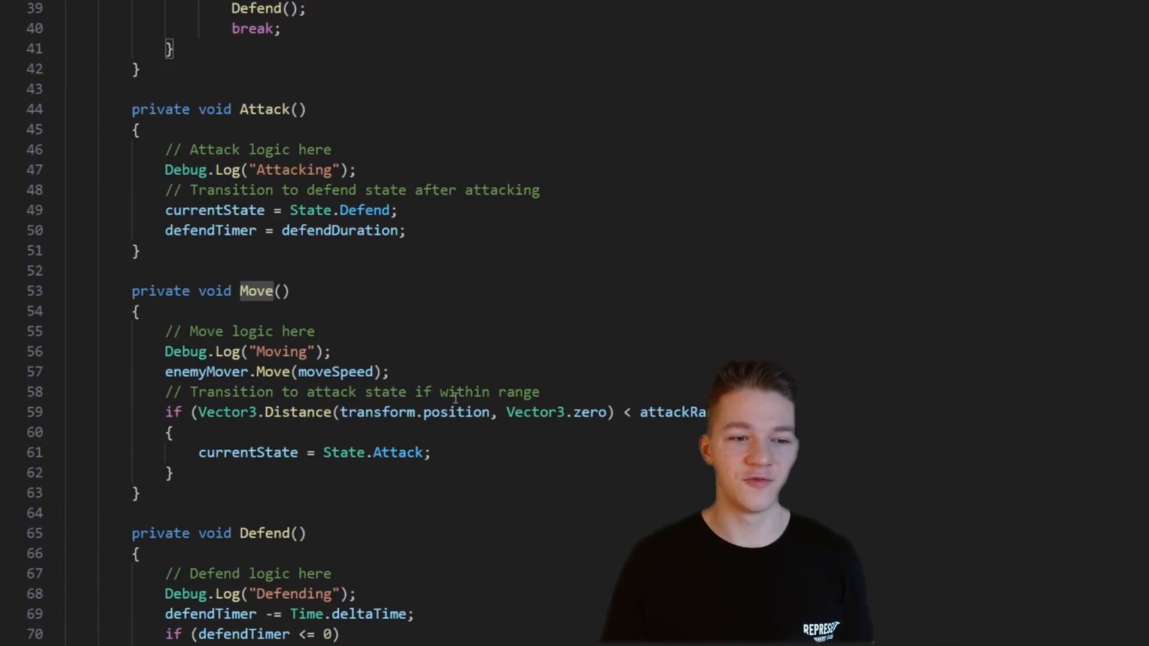
mouse_move(456, 412)
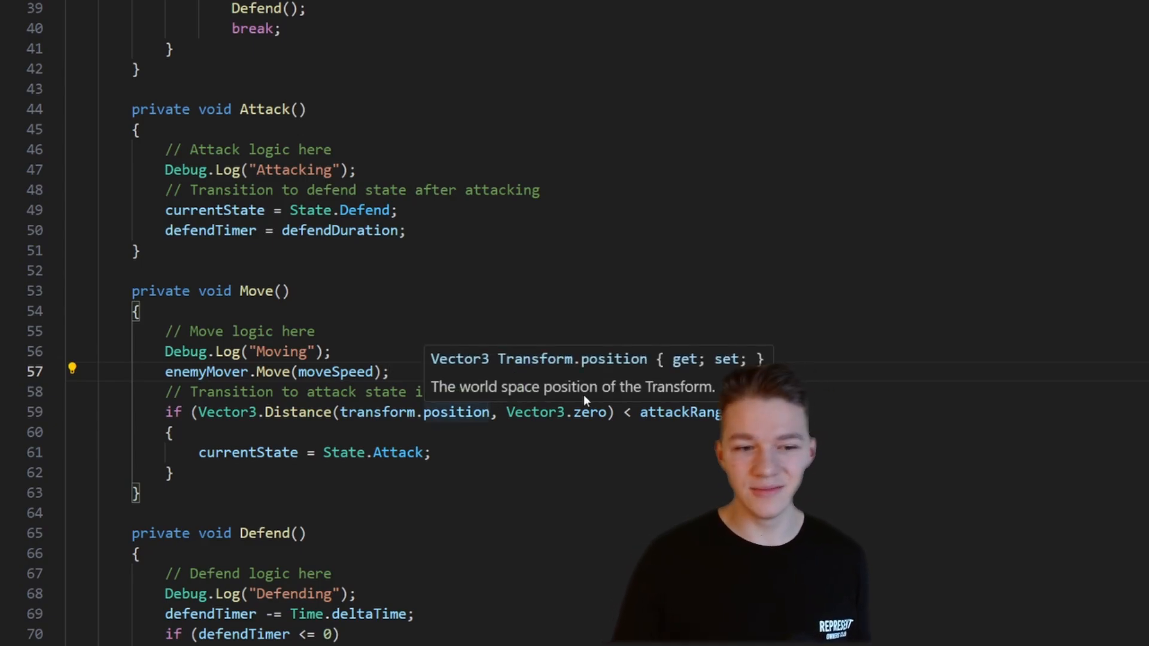
mouse_move(820, 333)
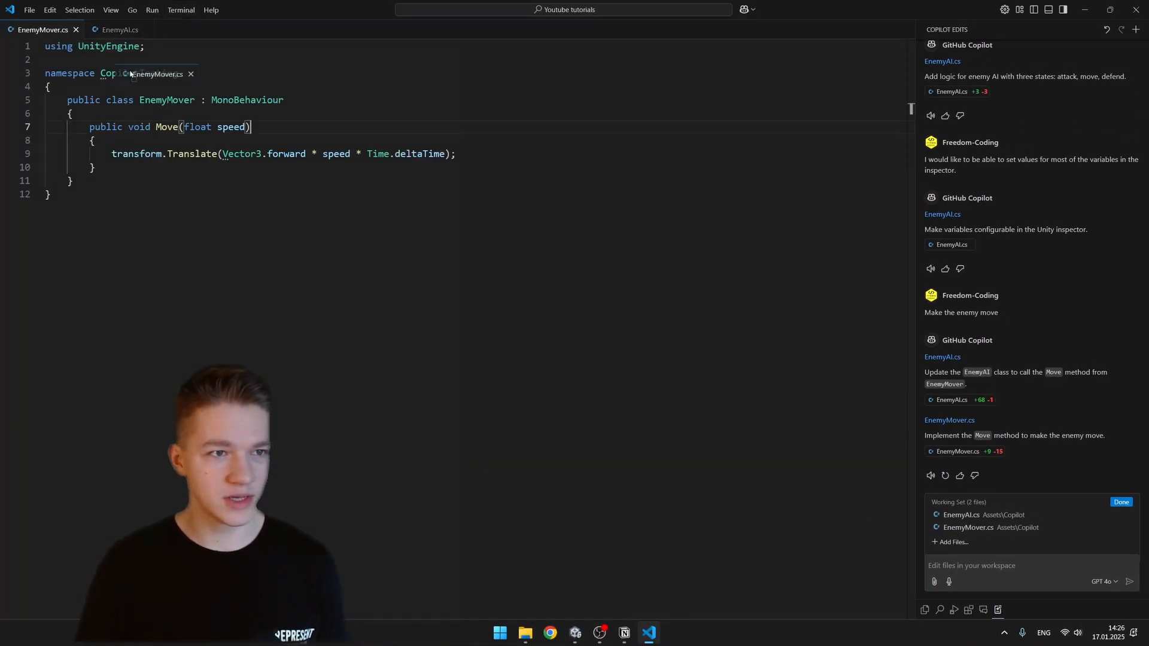
mouse_move(979, 529)
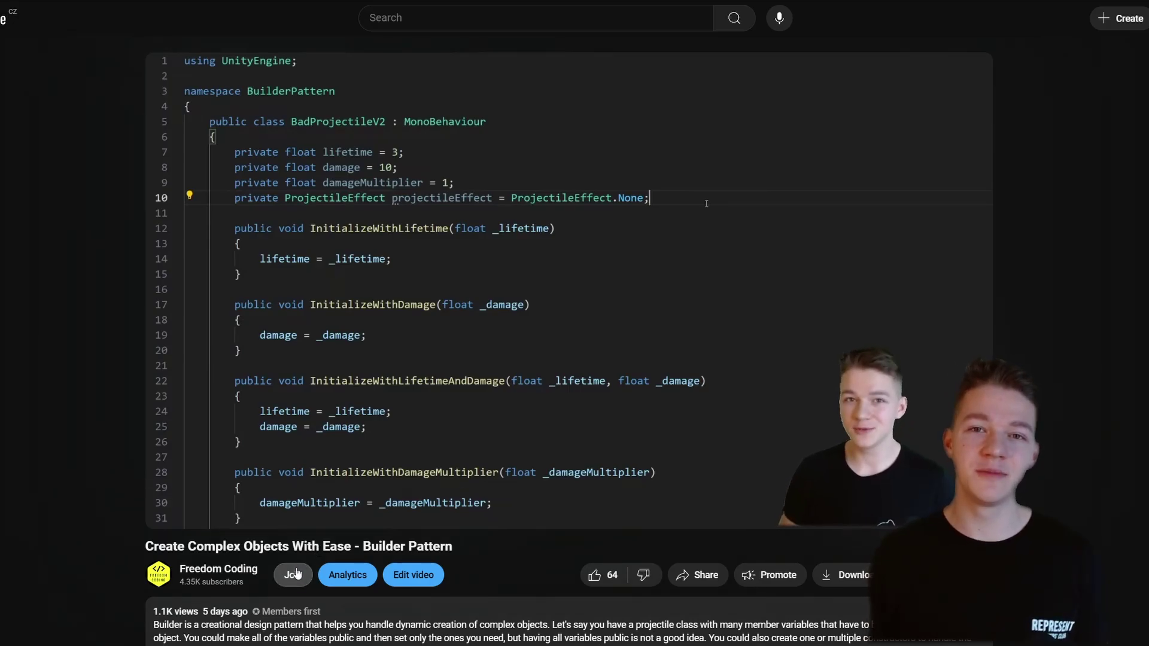
Join the YouTube channel membership offer and view the Senior Programmer tier perks
click(292, 575)
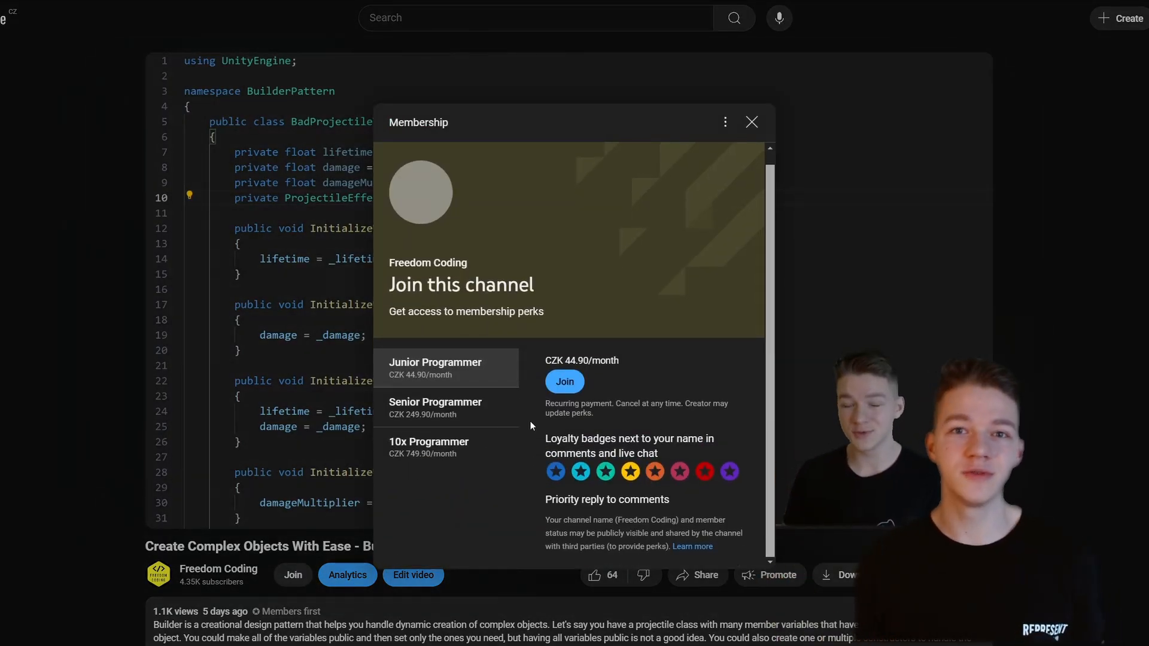
click(436, 407)
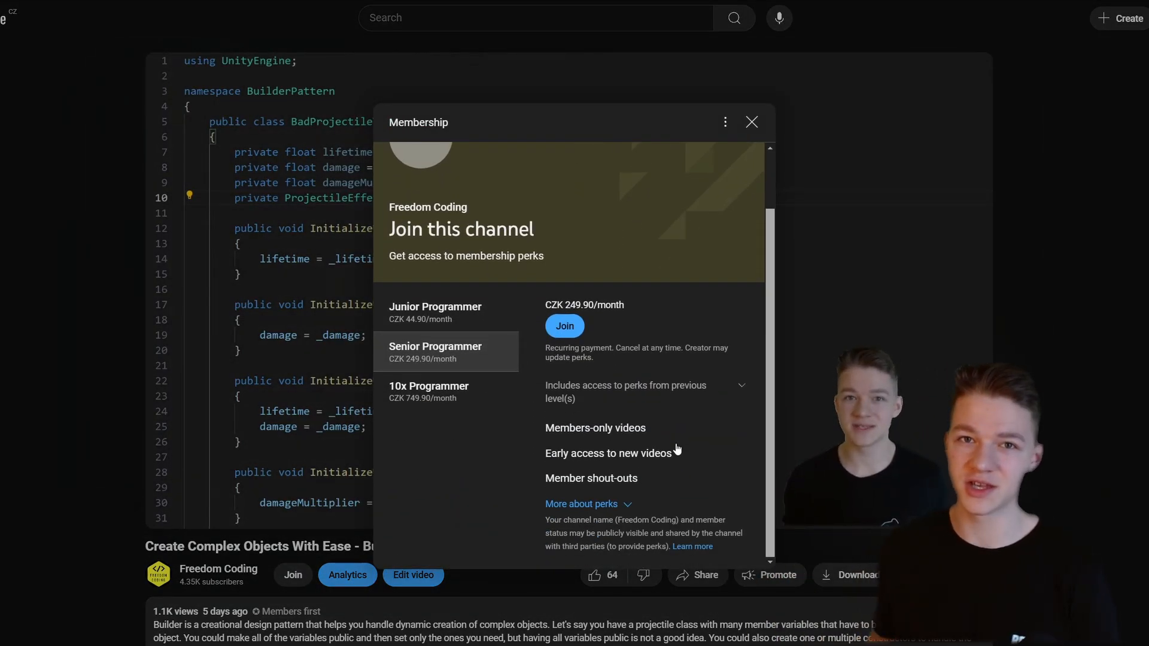